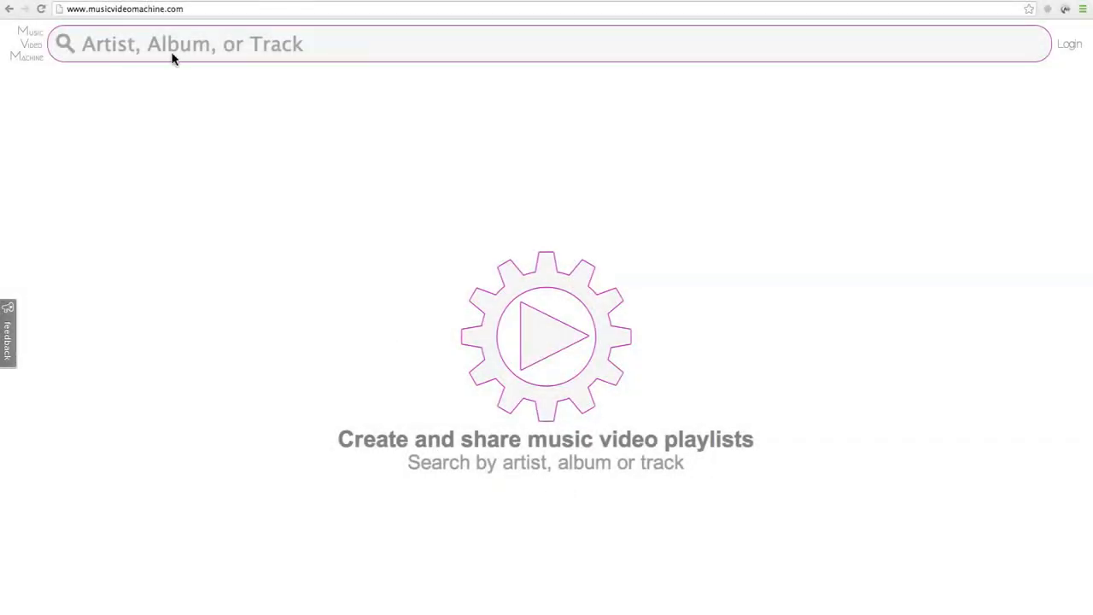
Search 'star', play The Rolling Stones' Start Me Up, and add it to a new playlist.
{"action": "type", "text": "start me up"}
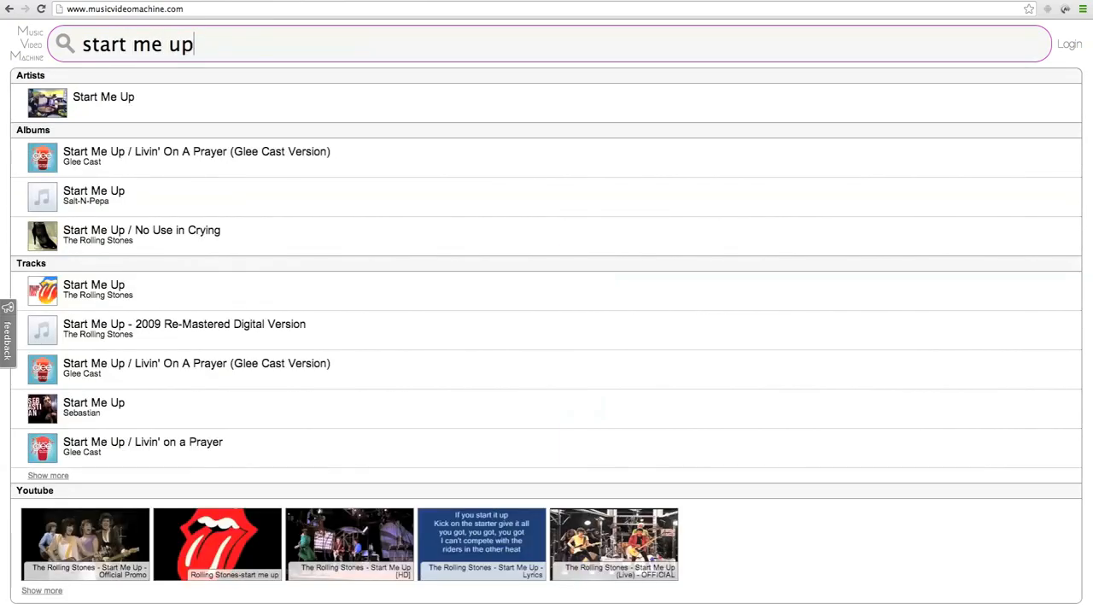
{"action": "left_click", "coordinate": [94, 288]}
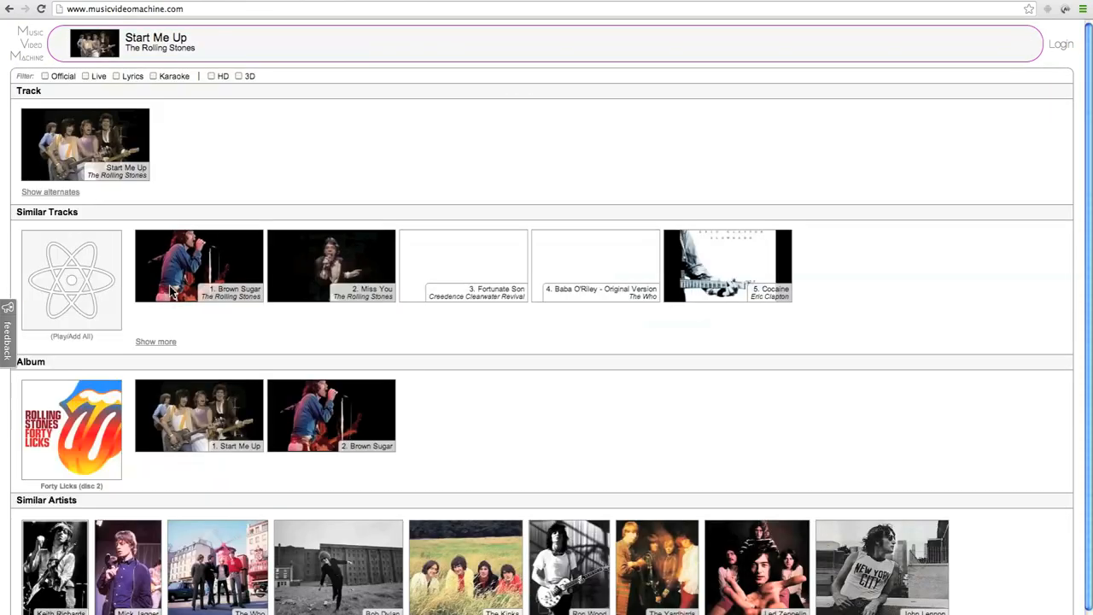
{"action": "left_click", "coordinate": [58, 144]}
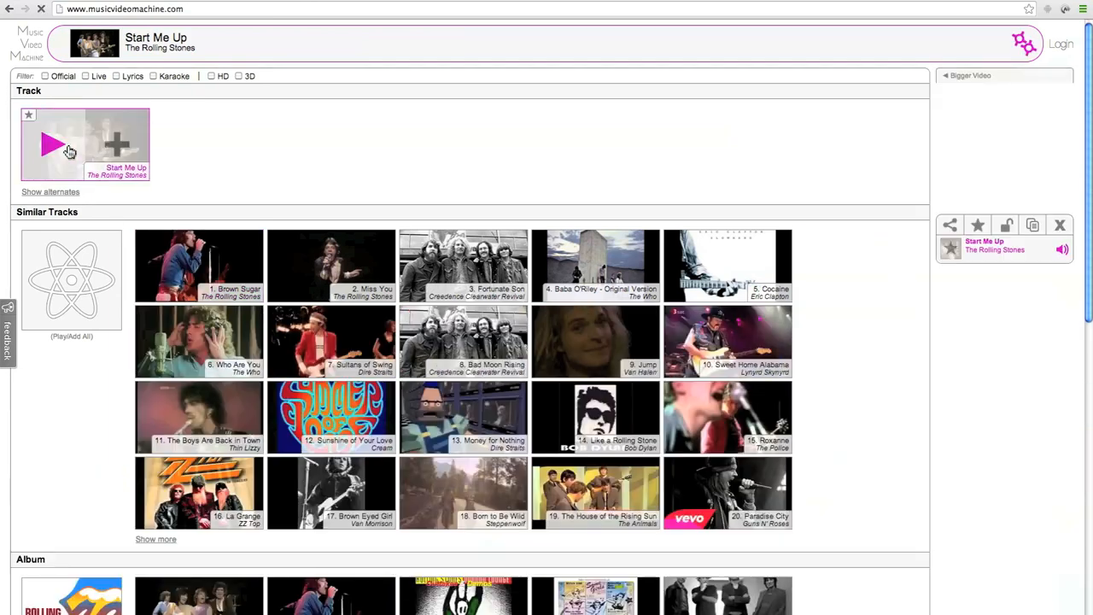
{"action": "left_click", "coordinate": [57, 144]}
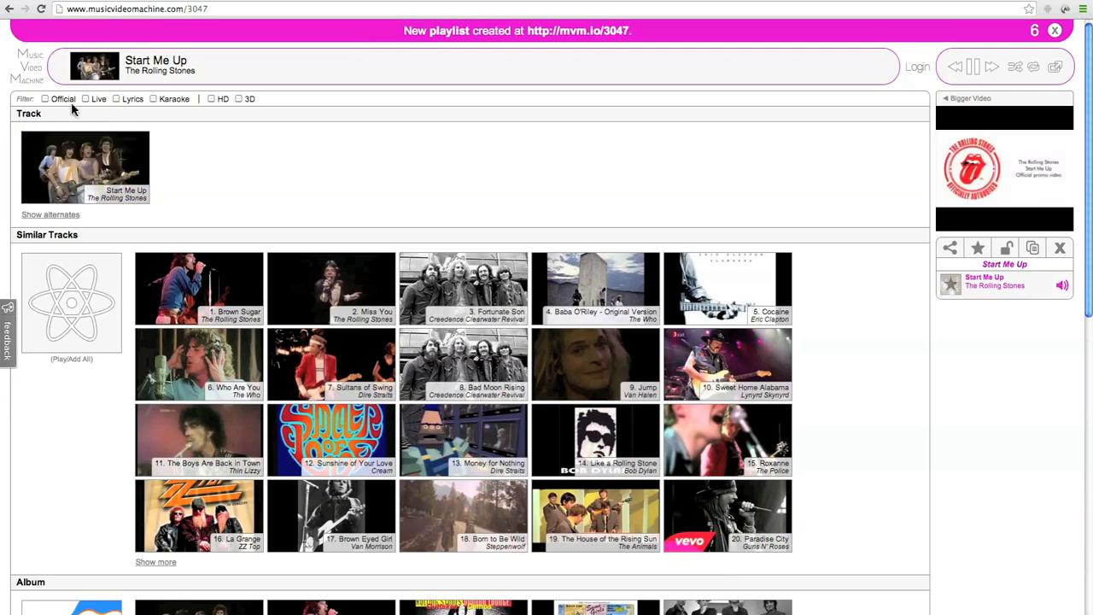
With the Official filter on, add all similar tracks plus album song Don't Stop.
{"action": "left_click", "coordinate": [51, 98]}
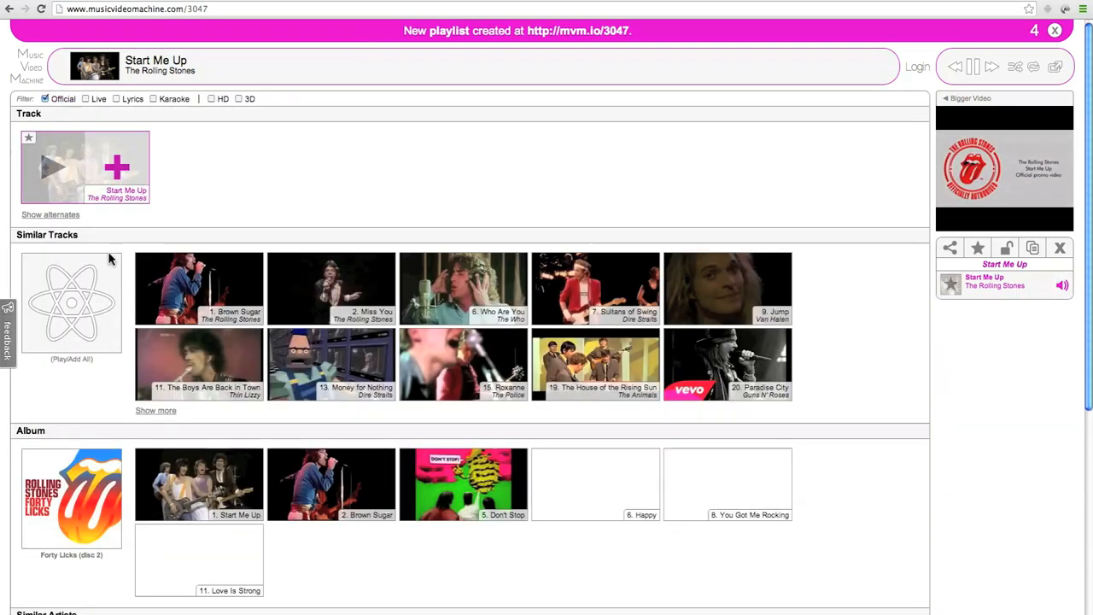
{"action": "left_click", "coordinate": [95, 302]}
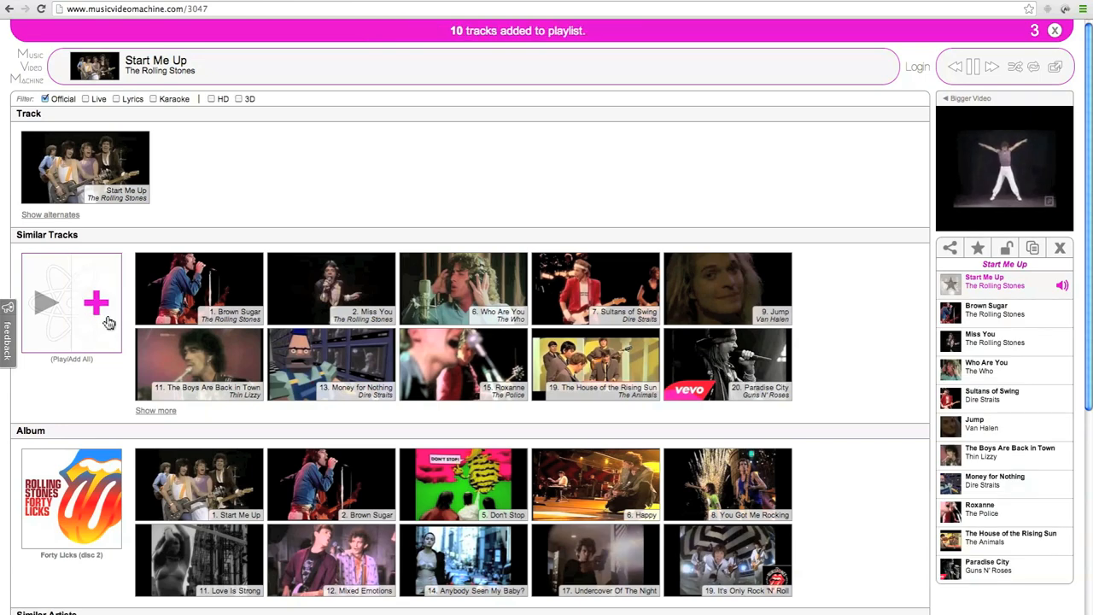
{"action": "scroll", "scroll_direction": "down", "scroll_amount": 3}
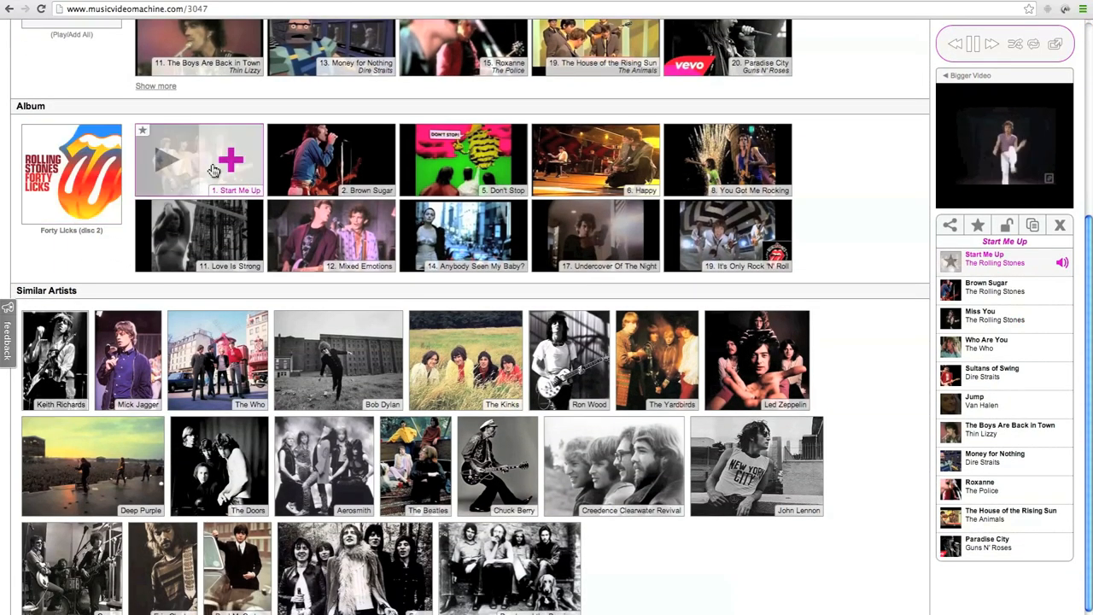
{"action": "left_click", "coordinate": [229, 161]}
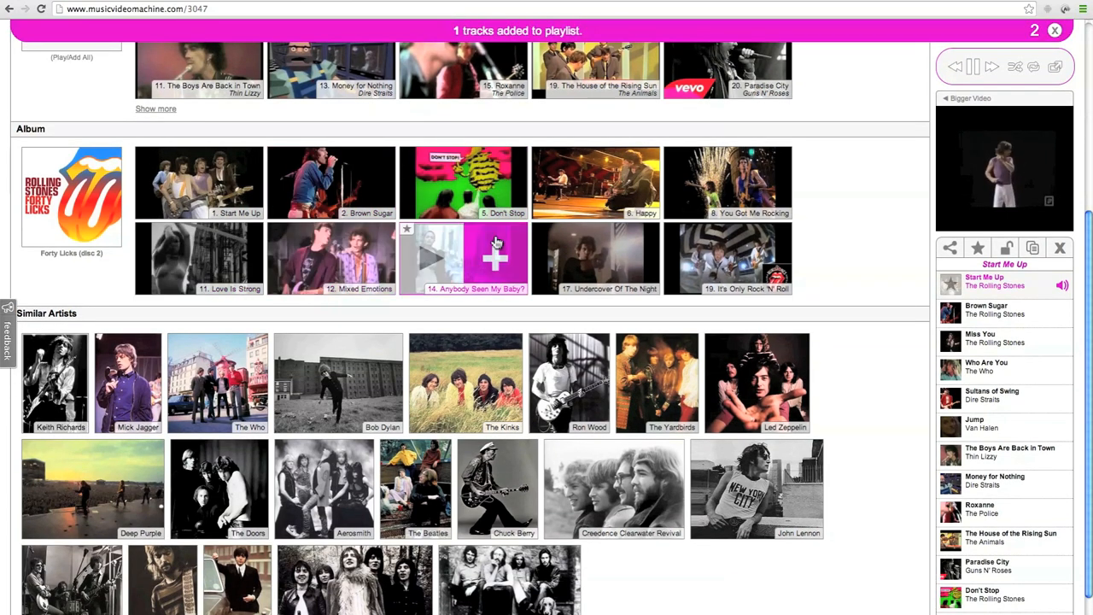
{"action": "scroll", "scroll_direction": "down", "scroll_amount": 3}
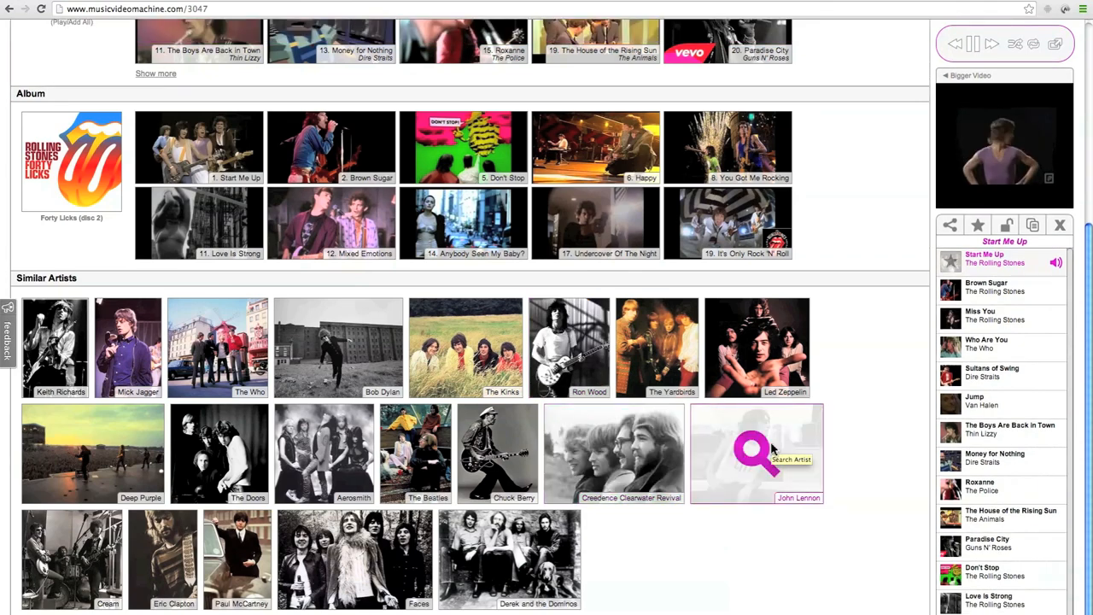
On John Lennon's page, filter to lyric videos, show more tracks, and add Imagine.
{"action": "left_click", "coordinate": [754, 454]}
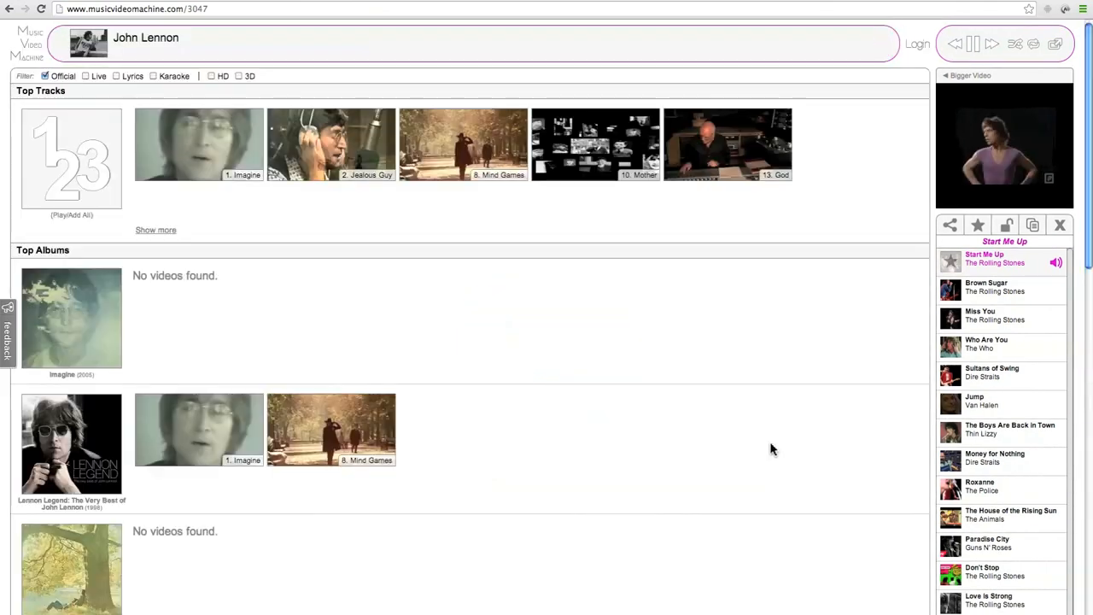
{"action": "mouse_move", "coordinate": [123, 80]}
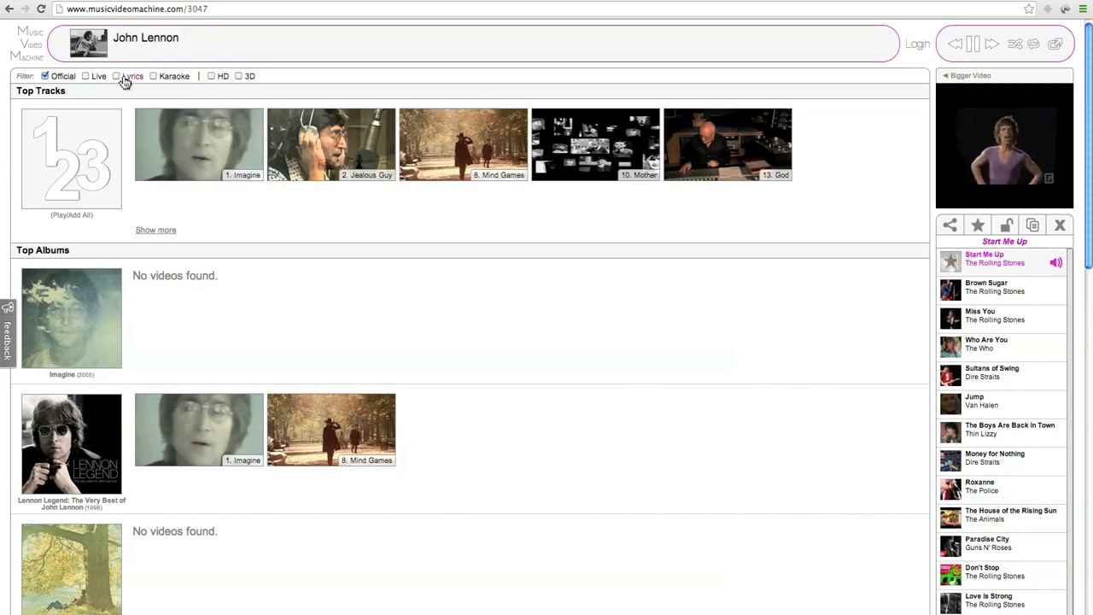
{"action": "left_click", "coordinate": [120, 76]}
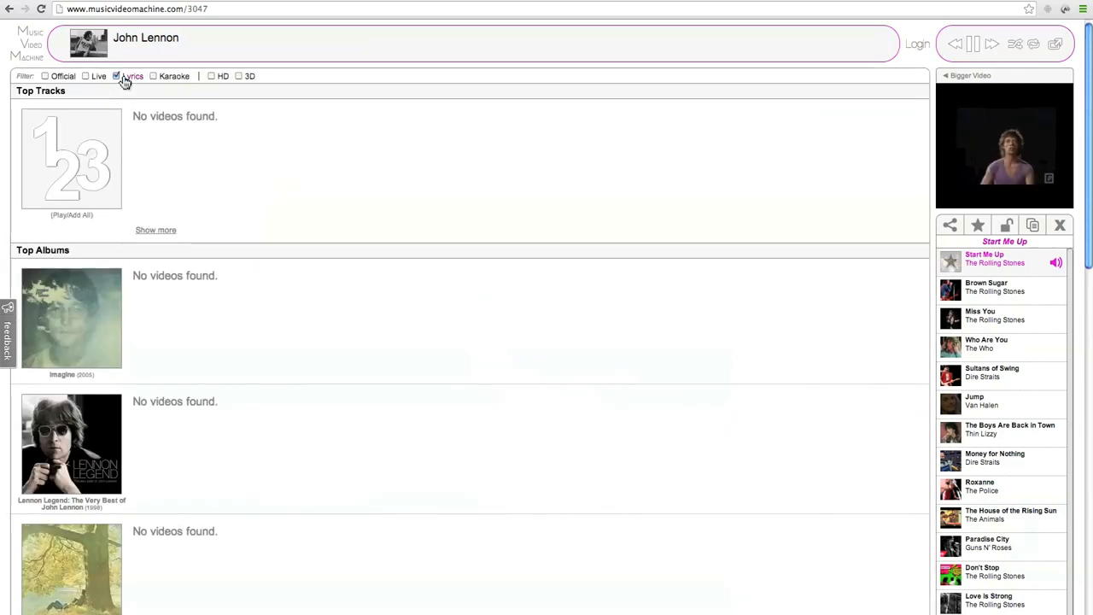
{"action": "left_click", "coordinate": [122, 76]}
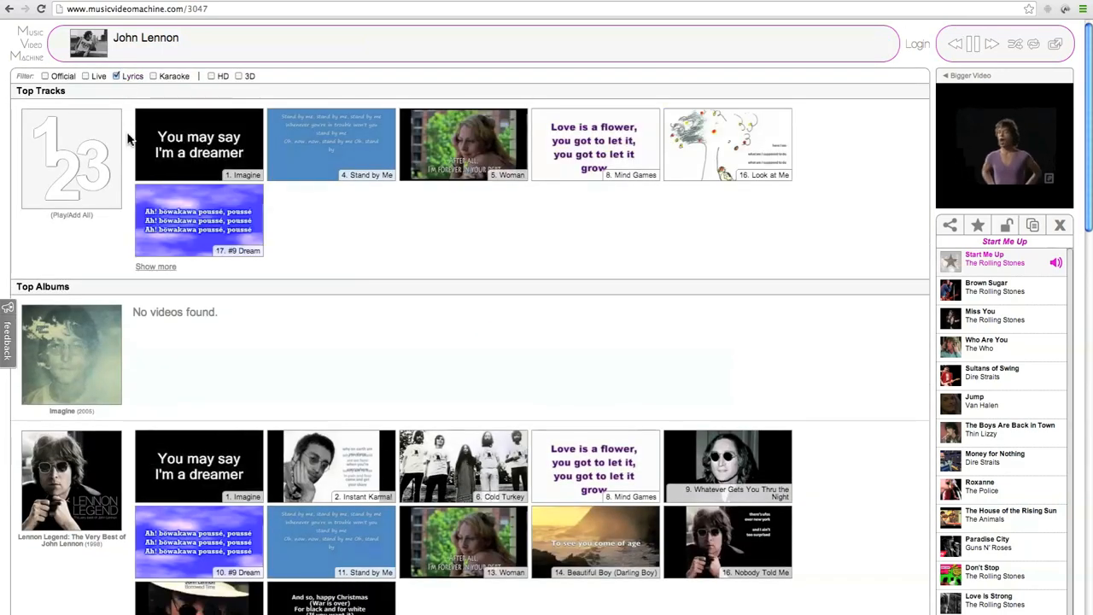
{"action": "left_click", "coordinate": [155, 266]}
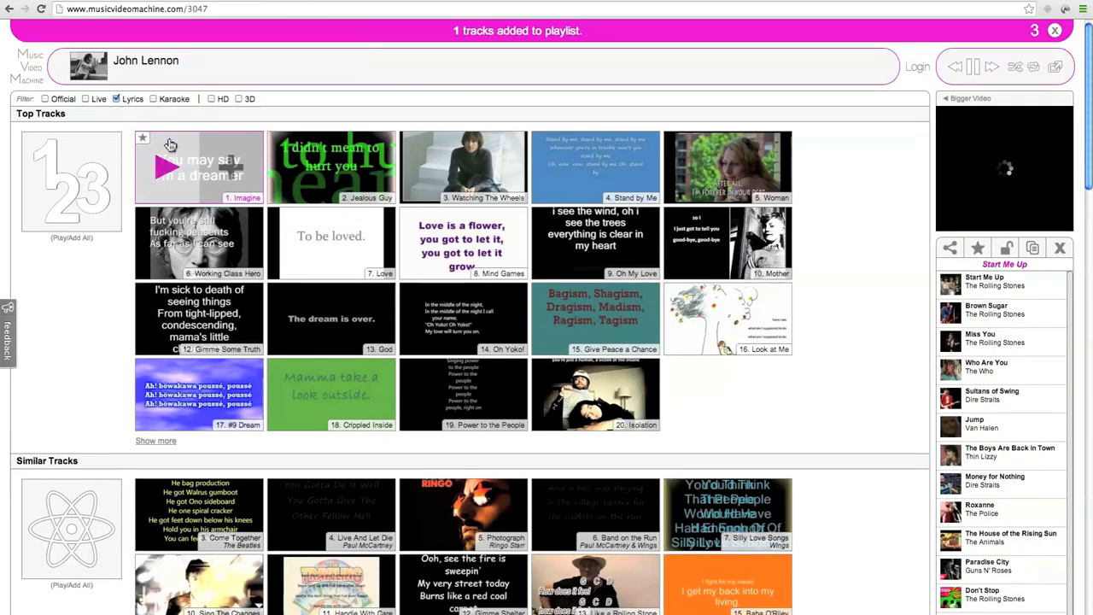
{"action": "left_click", "coordinate": [199, 166]}
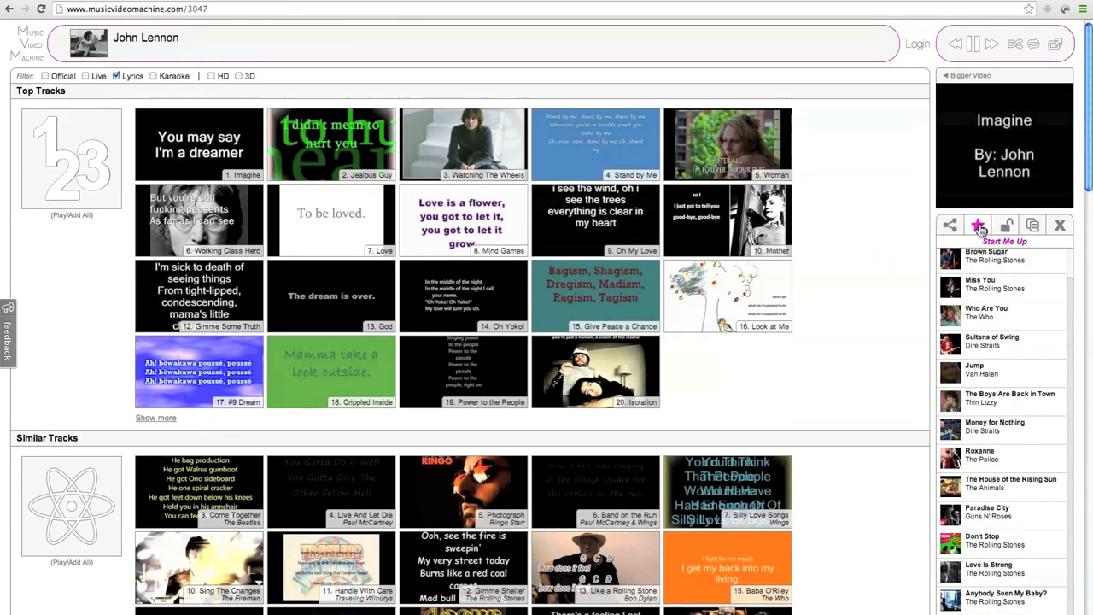
Append 'Startup' to the playlist name so it reads 'Start Me Up Startuplist'.
{"action": "left_click", "coordinate": [976, 224]}
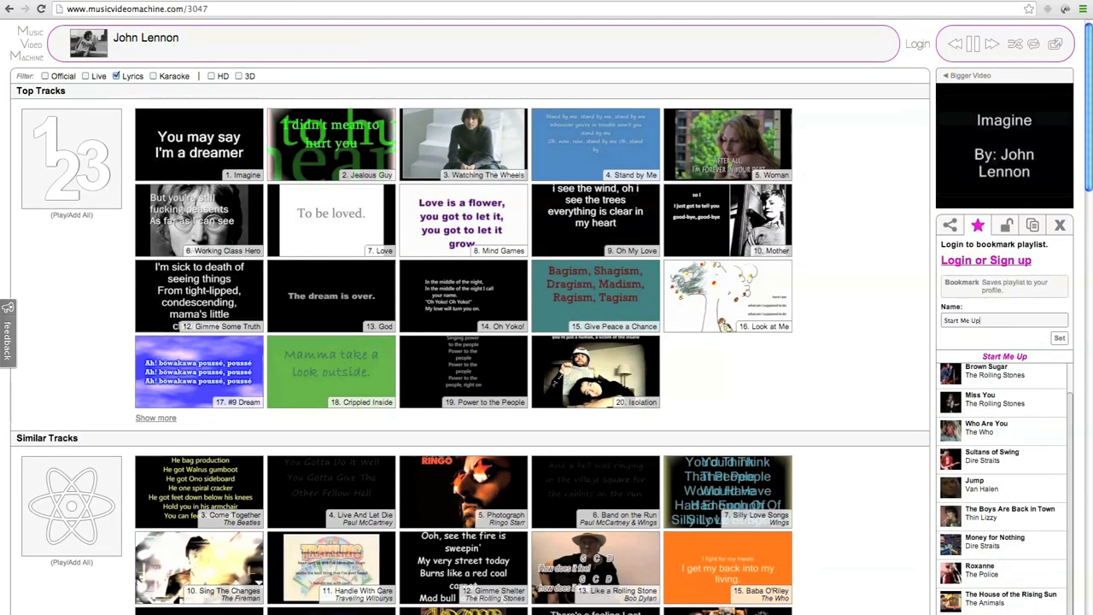
{"action": "type", "text": "Startup"}
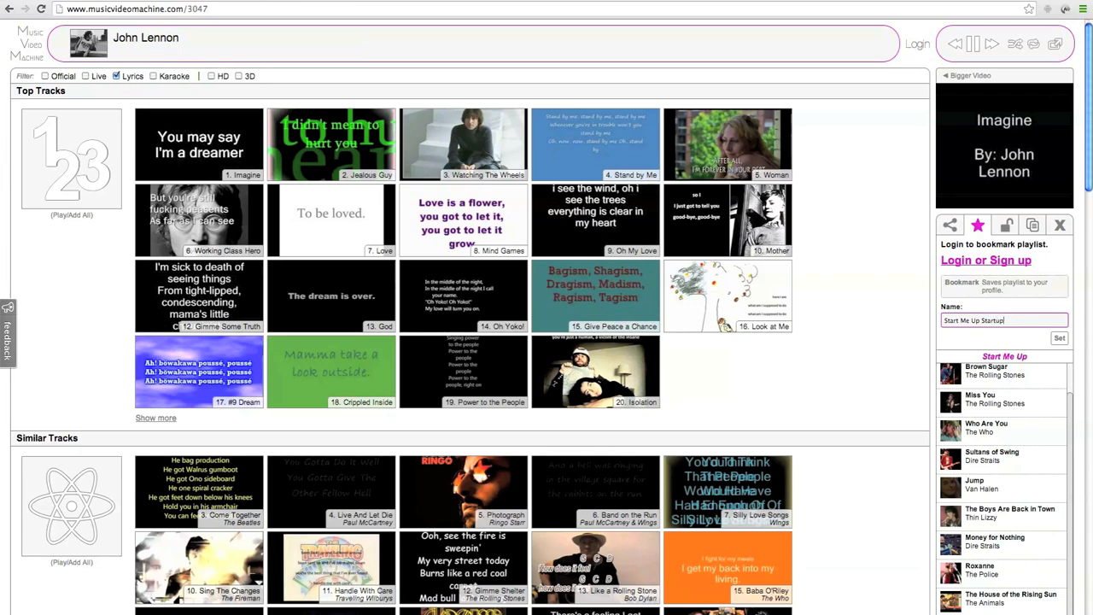
{"action": "left_click", "coordinate": [1058, 337]}
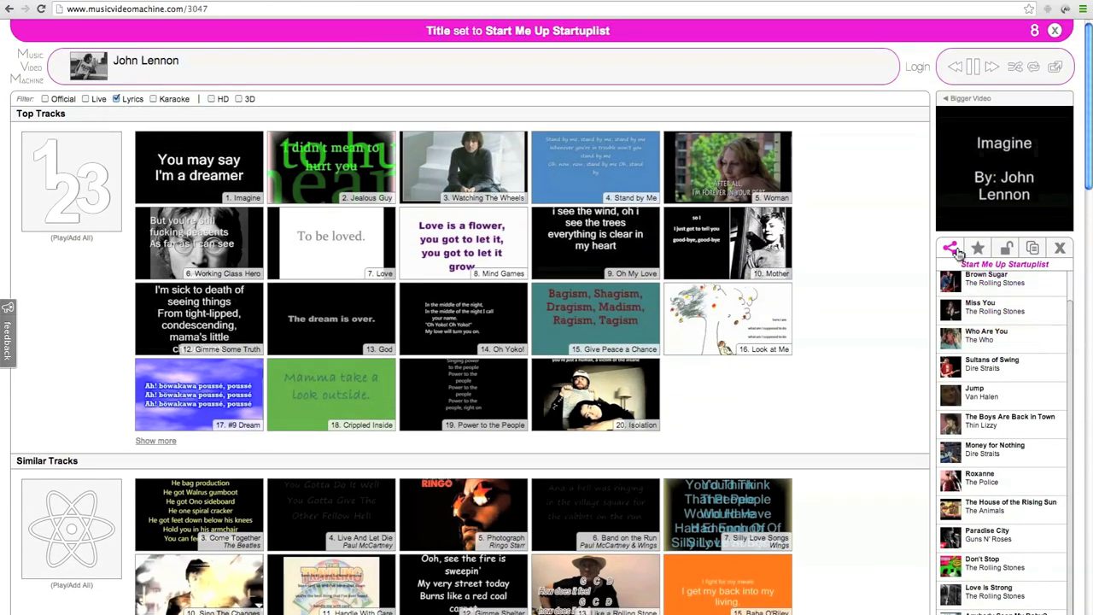
Share the Start Me Up Startuplist playlist to Twitter and post the tweet.
{"action": "left_click", "coordinate": [949, 248]}
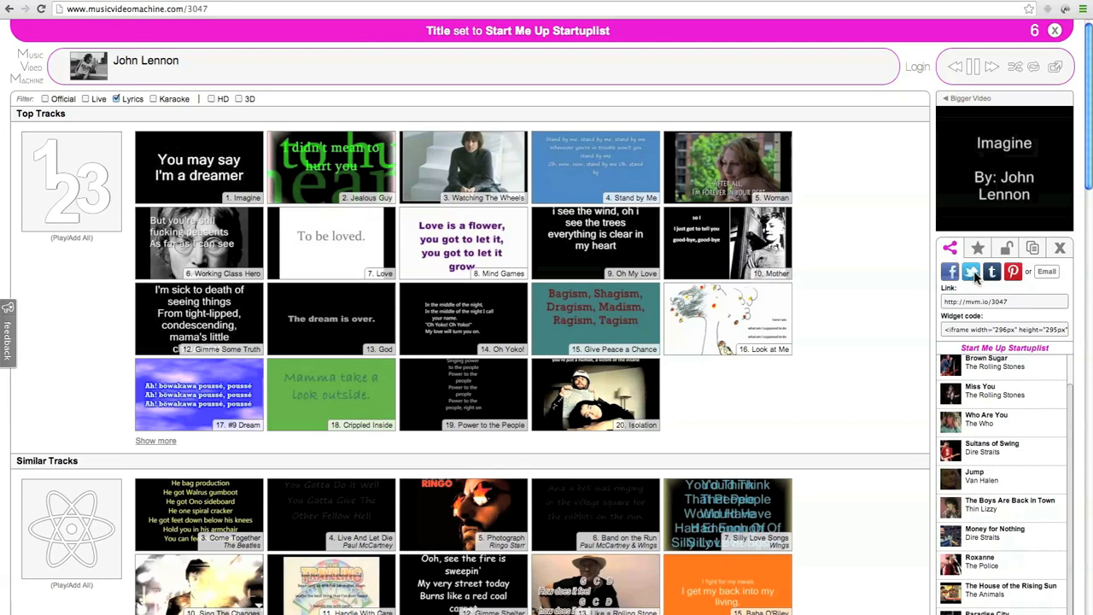
{"action": "left_click", "coordinate": [970, 272]}
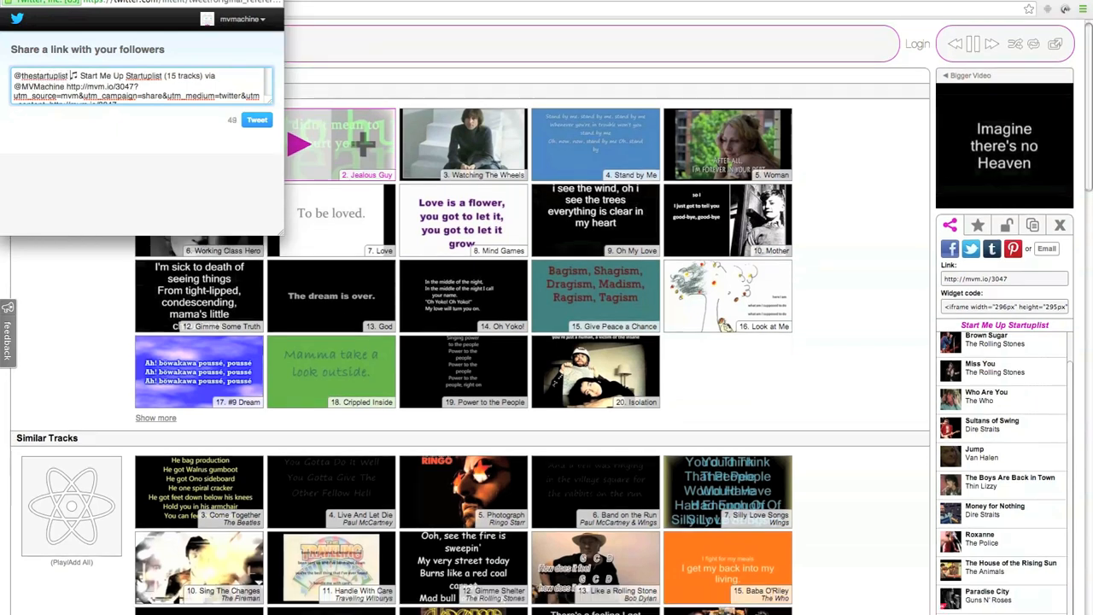
{"action": "left_click", "coordinate": [256, 120]}
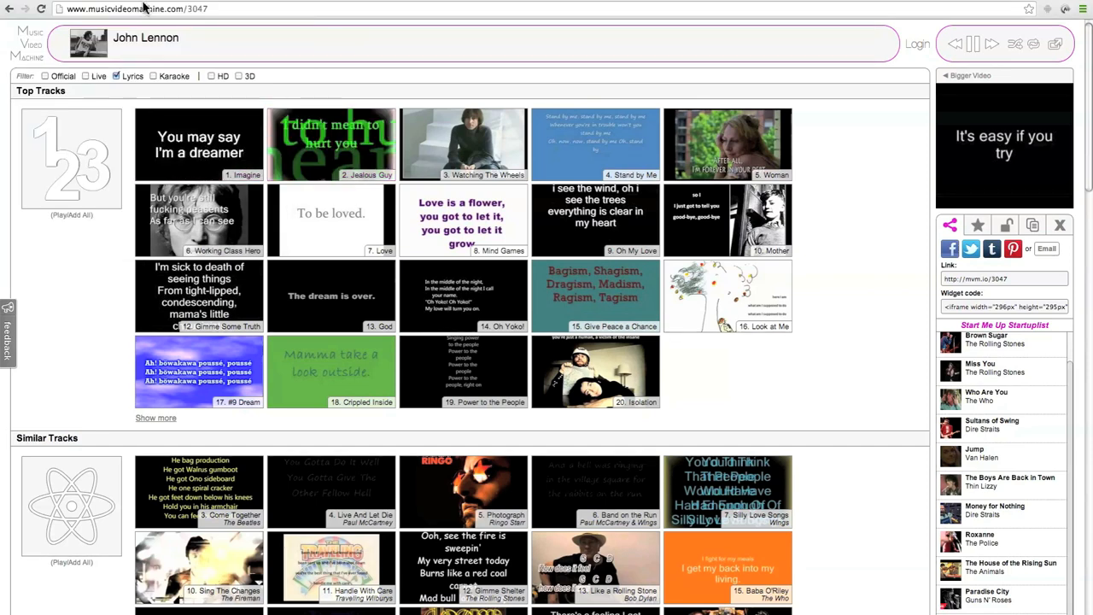
From the mvmachine Twitter profile, open the newest tweet's mvm.io link and play the playlist.
{"action": "left_click", "coordinate": [969, 248]}
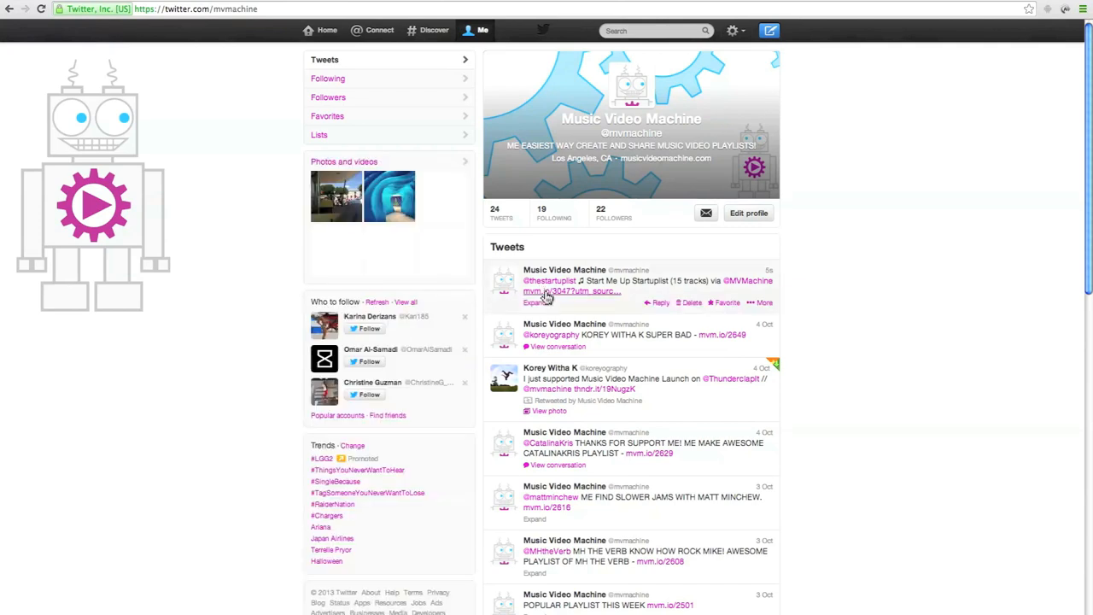
{"action": "left_click", "coordinate": [543, 291]}
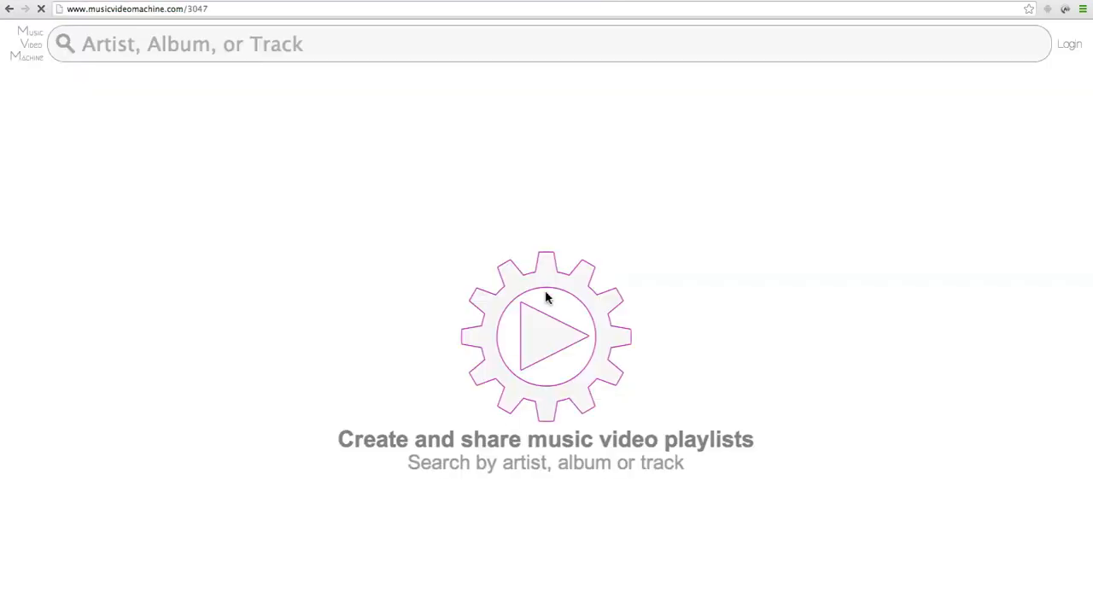
{"action": "left_click", "coordinate": [547, 336]}
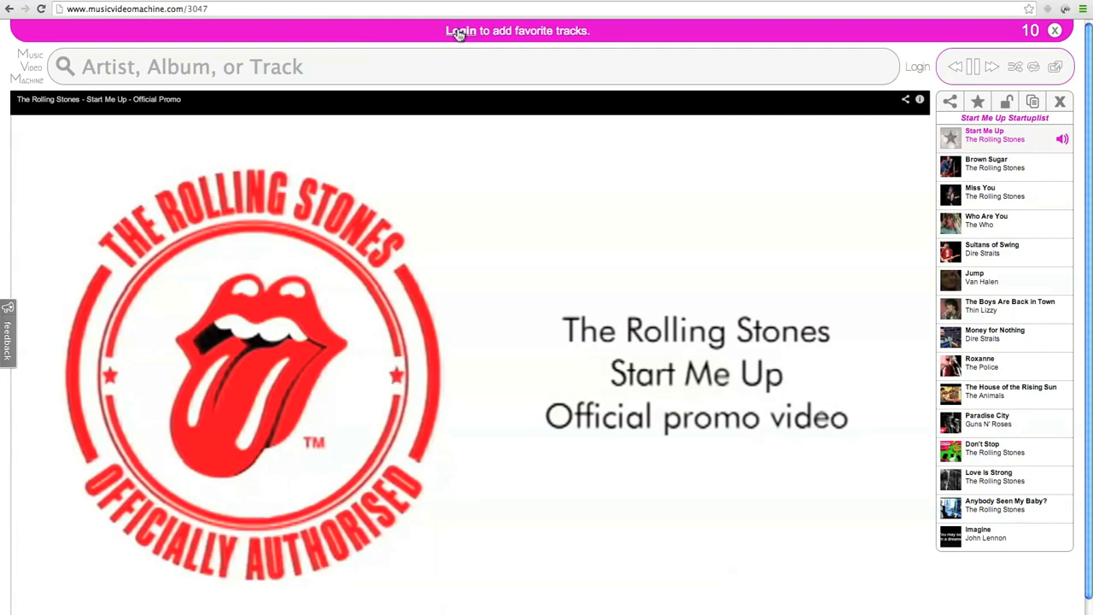
Log in, favorite Start Me Up, and bookmark the Start Me Up Startuplist playlist.
{"action": "left_click", "coordinate": [458, 31]}
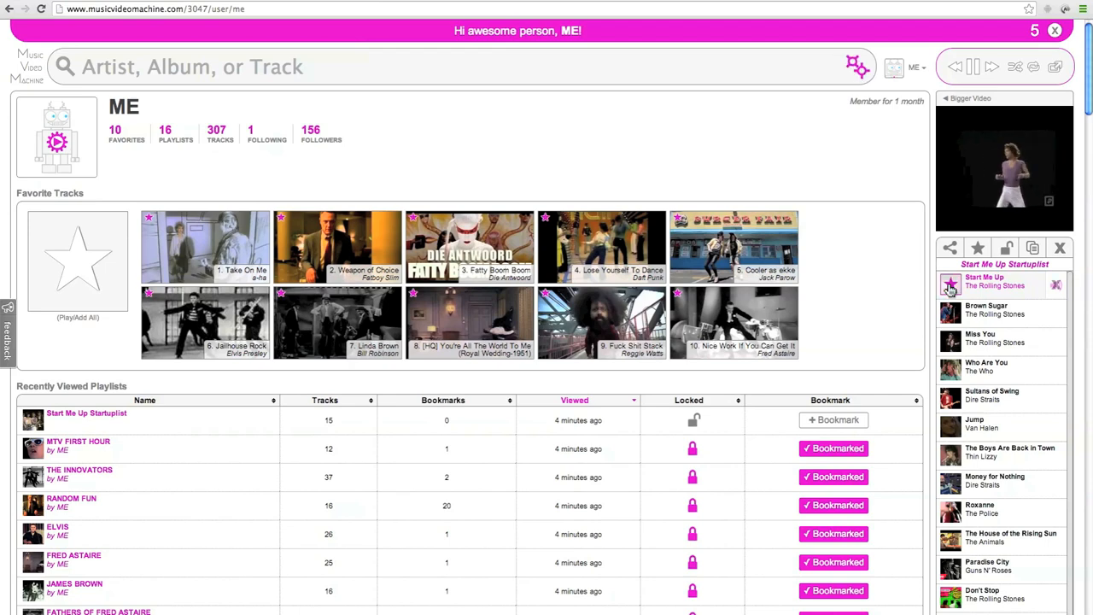
{"action": "left_click", "coordinate": [977, 248]}
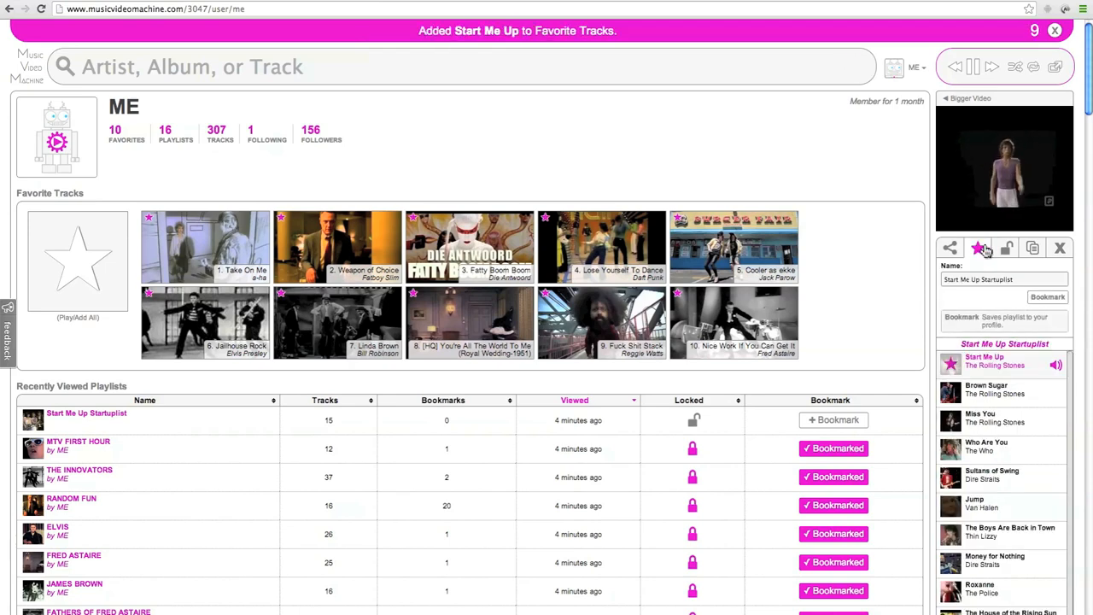
{"action": "left_click", "coordinate": [1048, 297]}
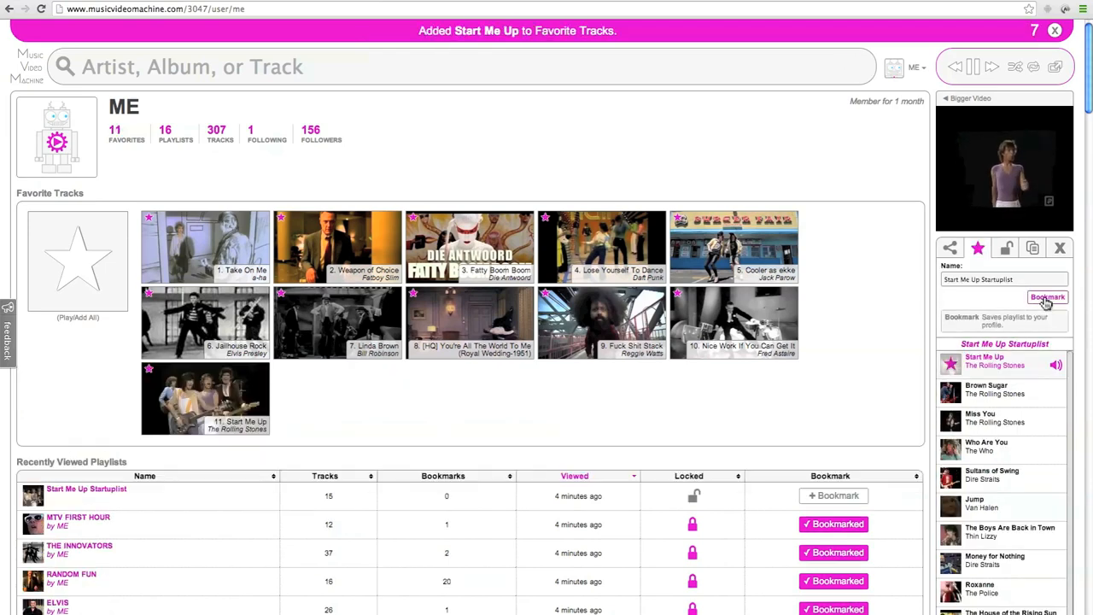
{"action": "left_click", "coordinate": [1048, 297]}
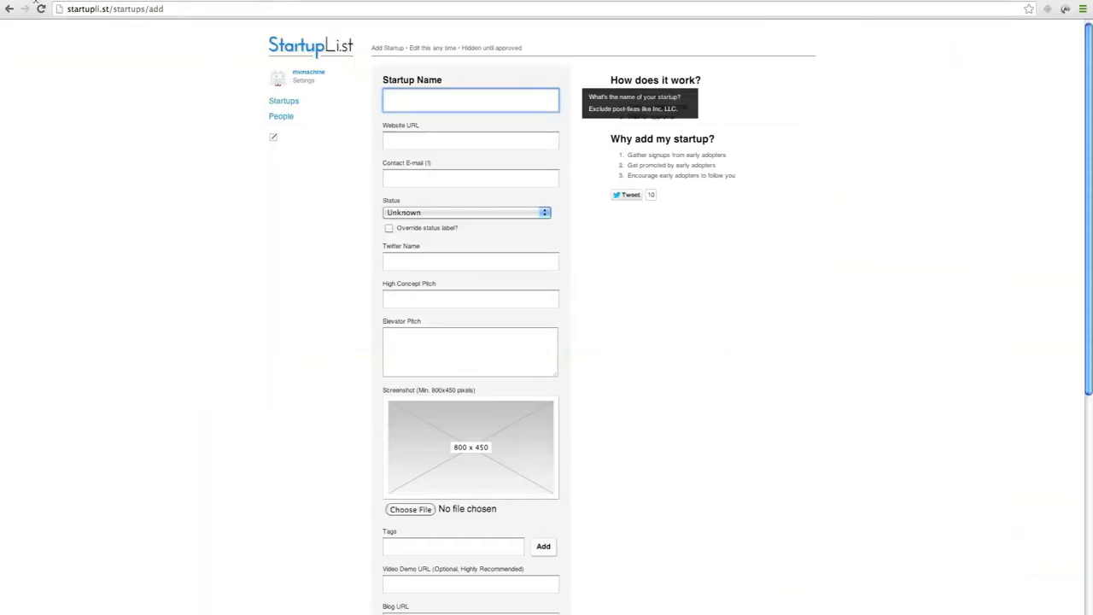
Enter 'Music Video Machine' as the startup name, then move to the Website URL field.
{"action": "type", "text": "M"}
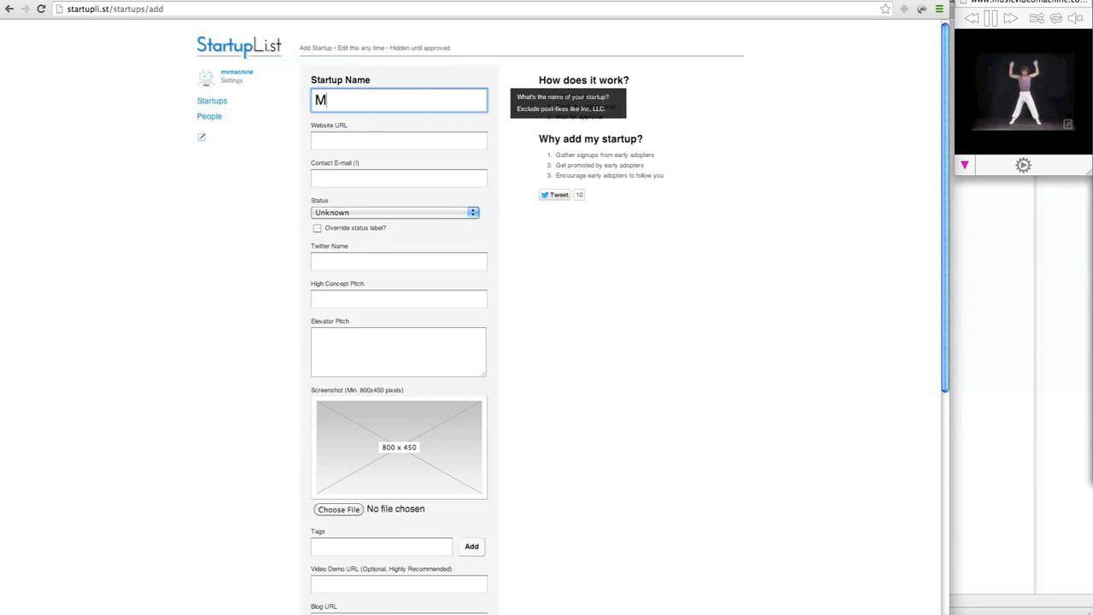
{"action": "type", "text": "usic Video M"}
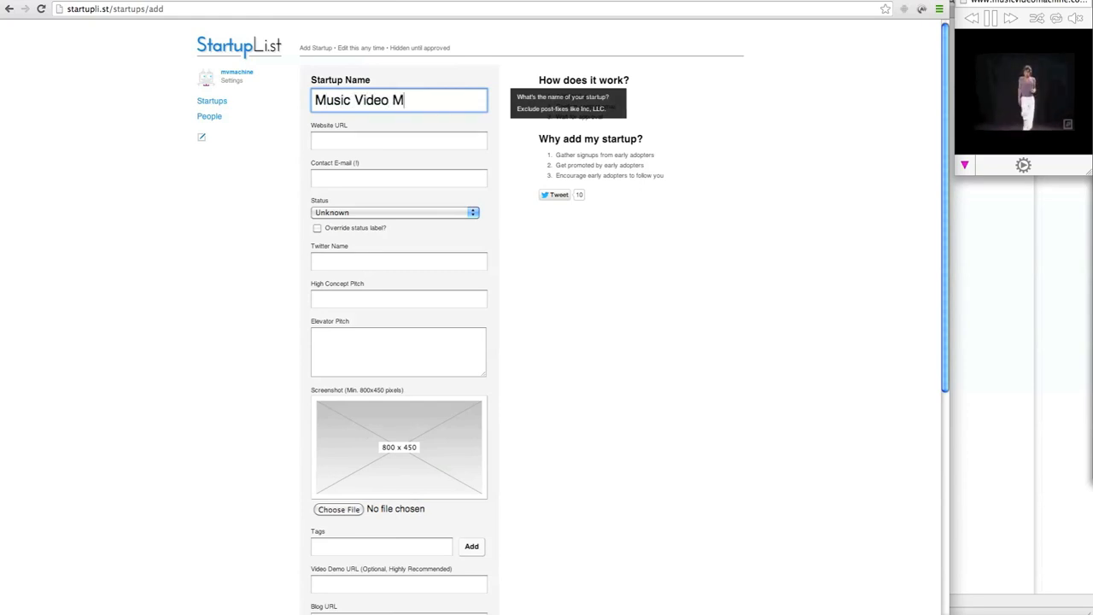
{"action": "left_click", "coordinate": [398, 141]}
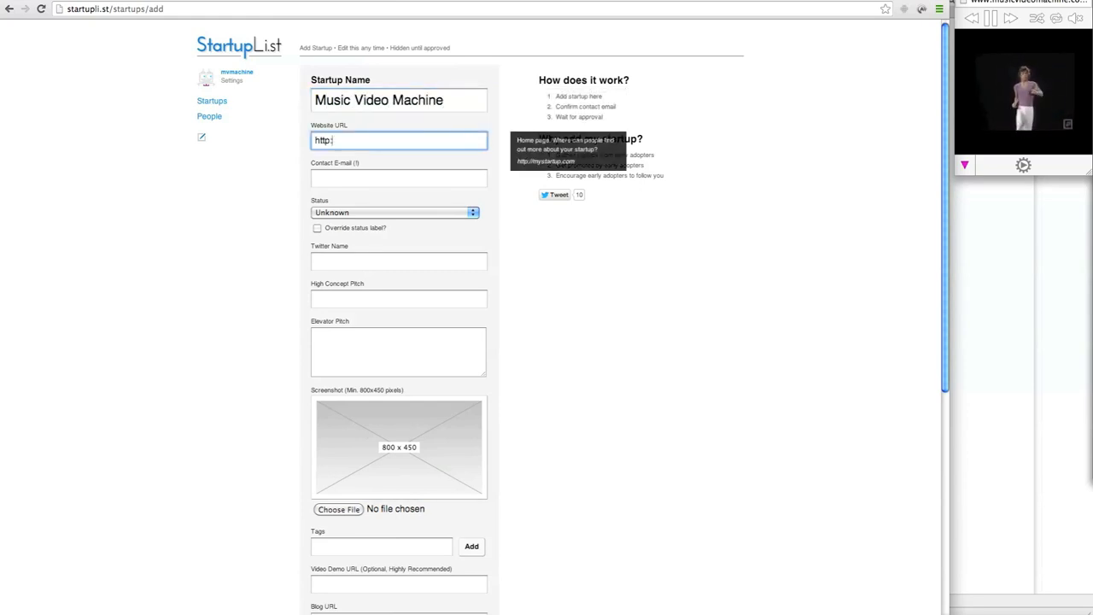